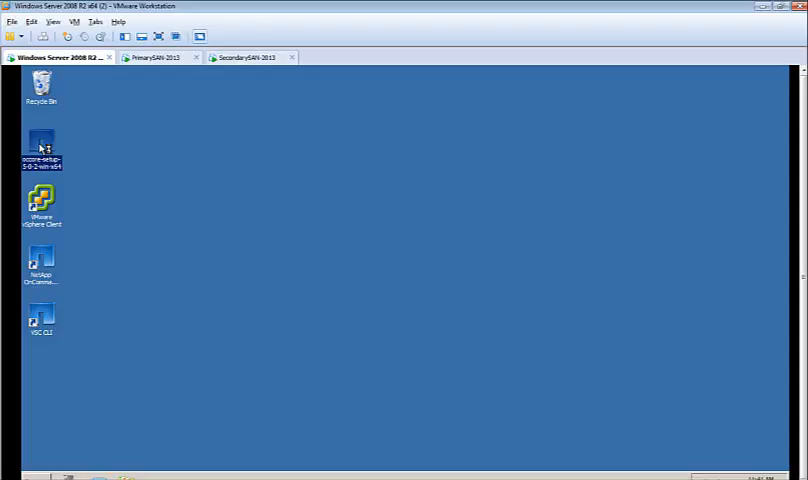
Launch the NetApp OnCommand Core Package installer from its desktop icon
double_click(42, 144)
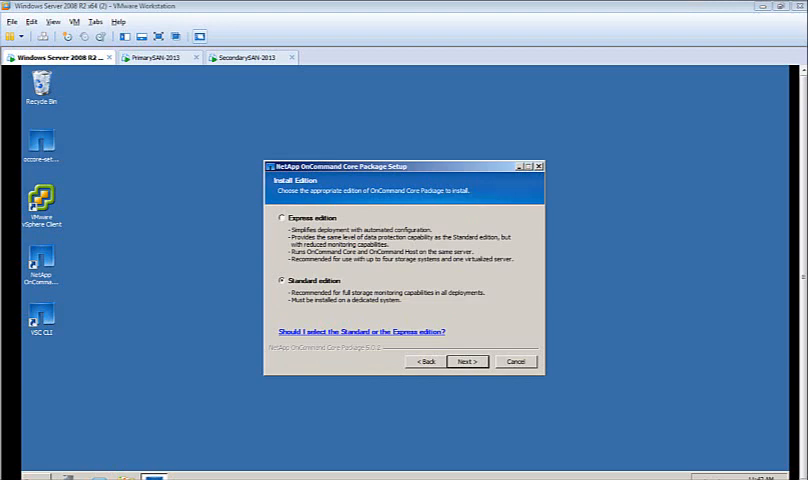
mouse_move(612, 272)
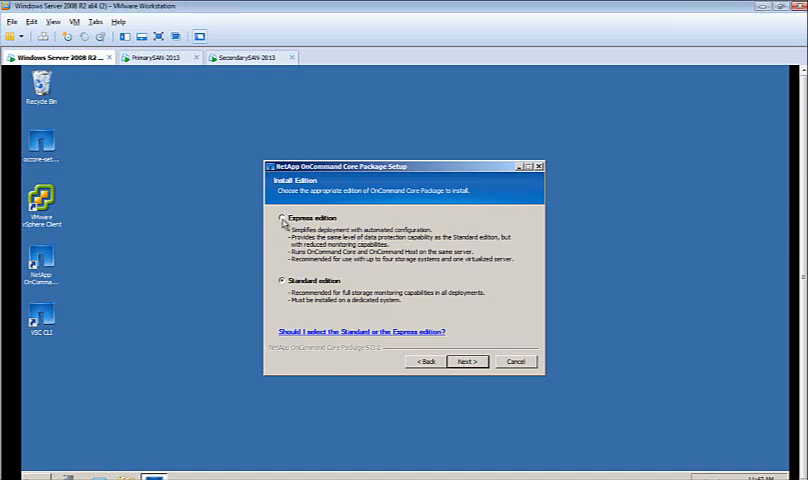
Install the Express edition with no license key and let setup run to completion
click(280, 218)
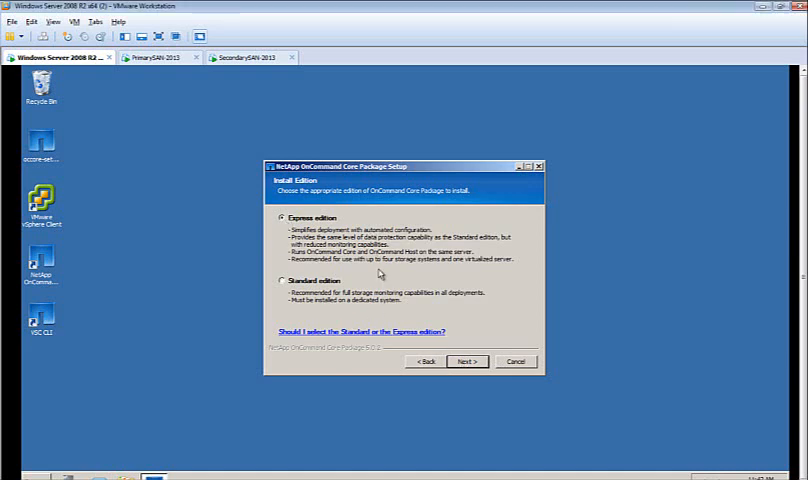
mouse_move(378, 308)
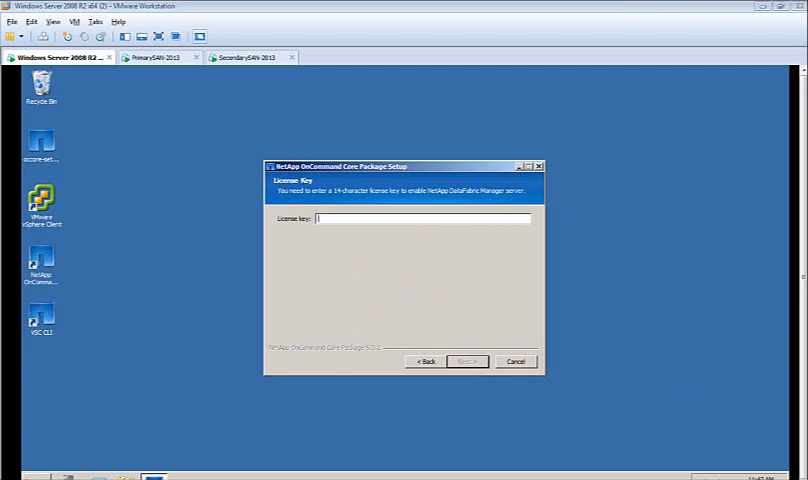
click(462, 360)
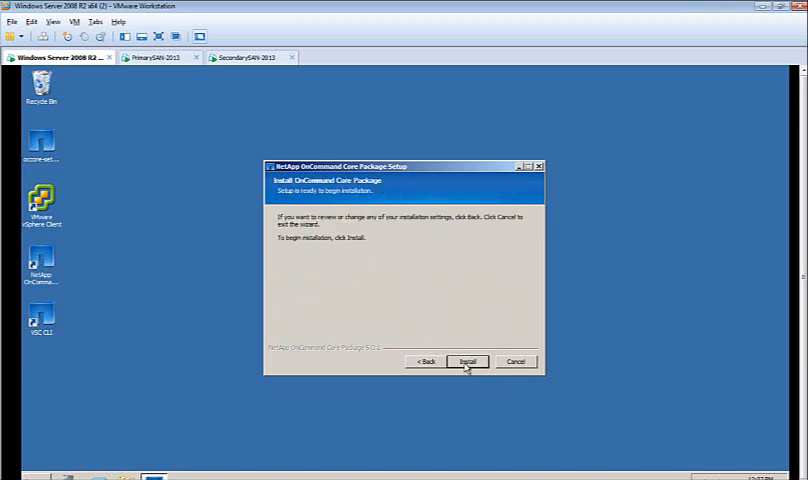
click(466, 360)
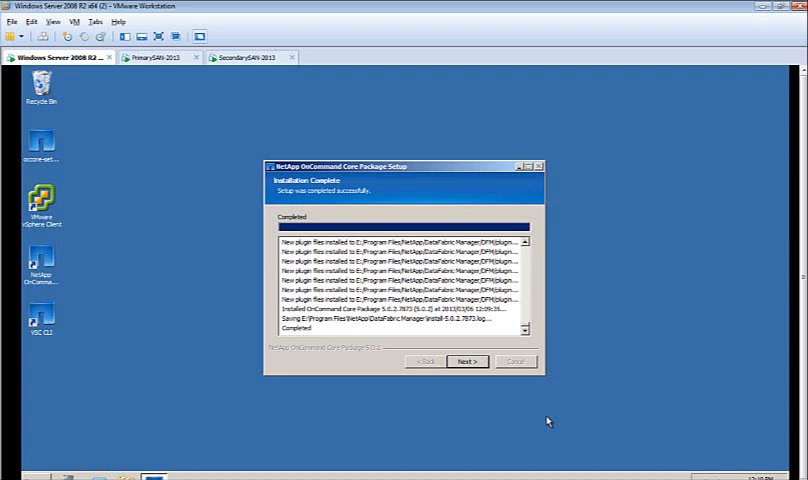
Close the finished setup and sign in to the OnCommand console as Administrator
click(468, 360)
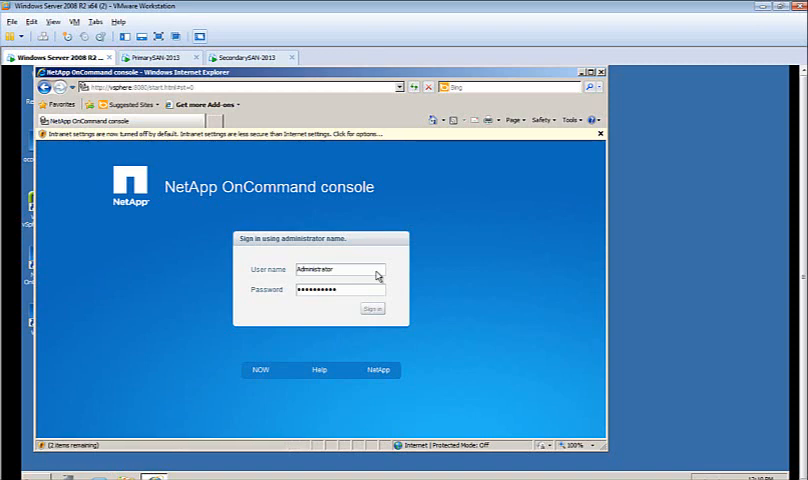
click(372, 308)
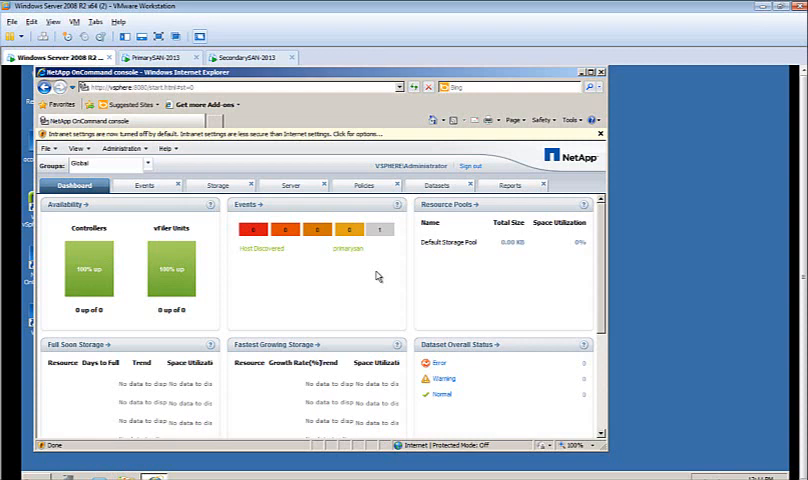
Choose Download Management Console from the File menu
click(46, 148)
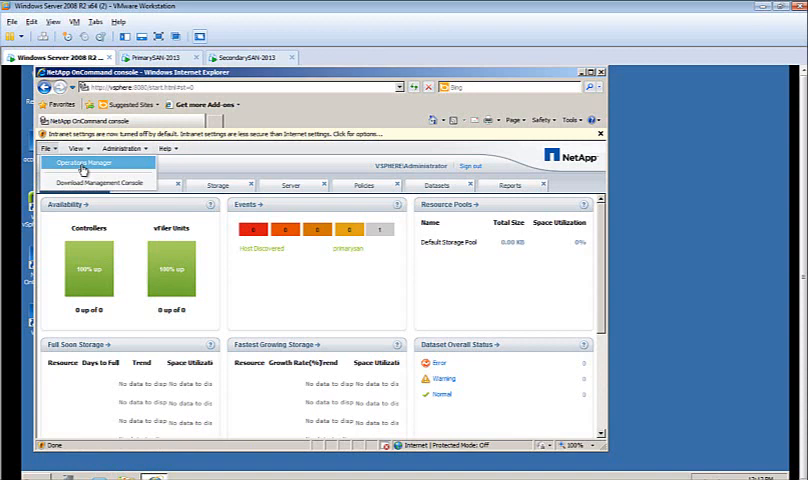
mouse_move(100, 184)
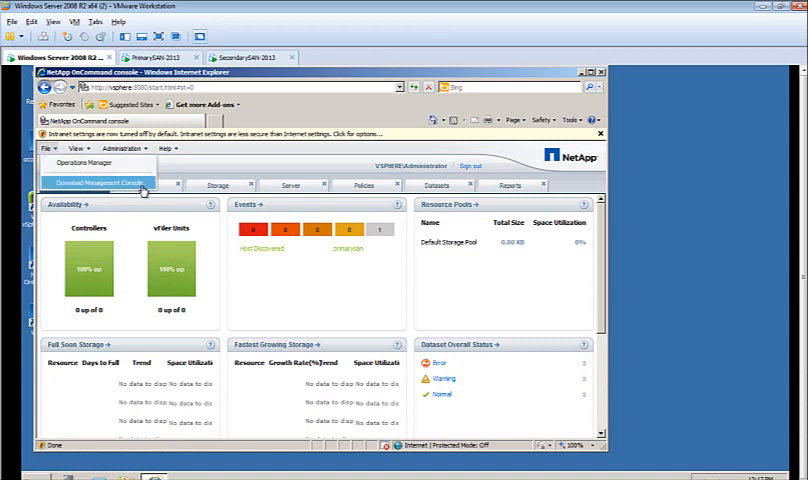
mouse_move(144, 192)
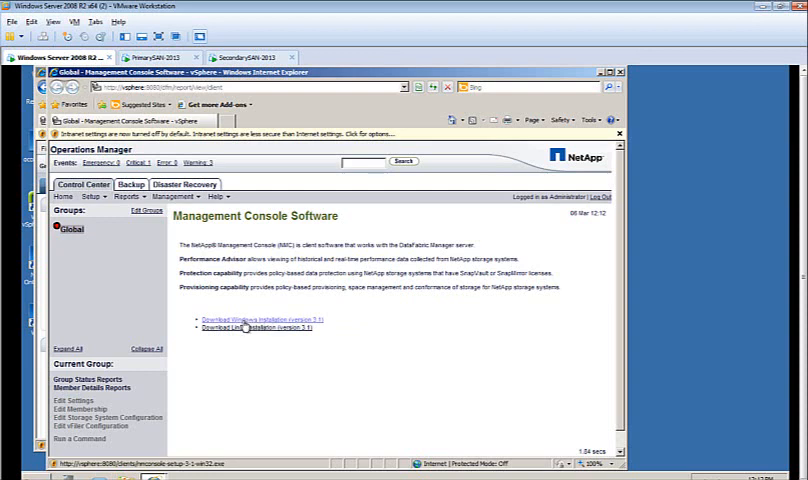
Download the Windows Management Console installer, save it and run it when complete
click(246, 328)
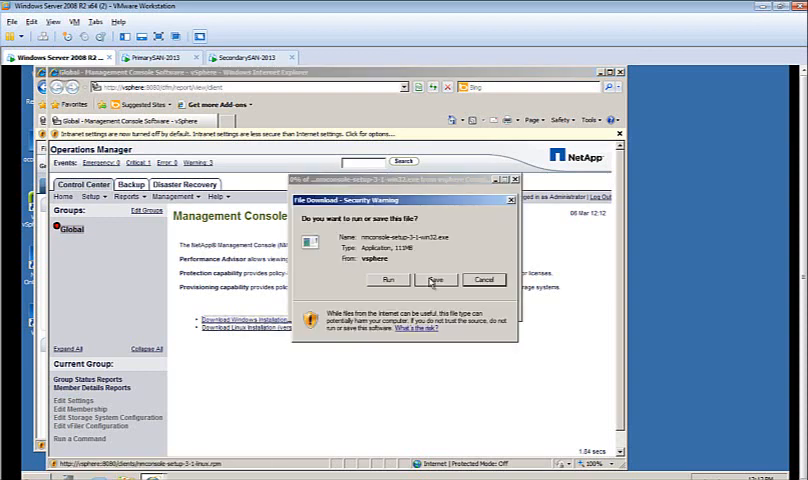
click(438, 280)
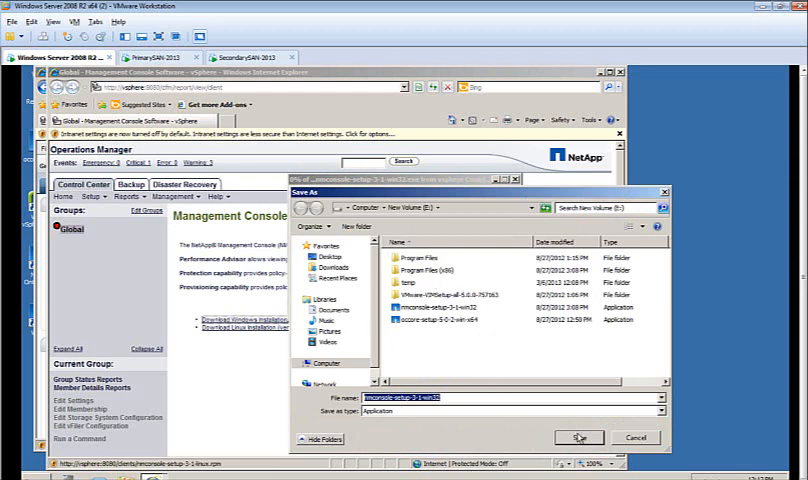
click(580, 436)
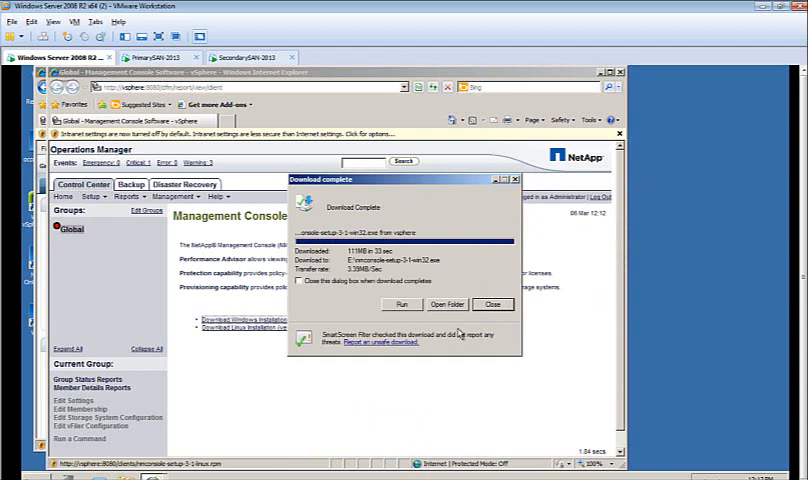
click(400, 304)
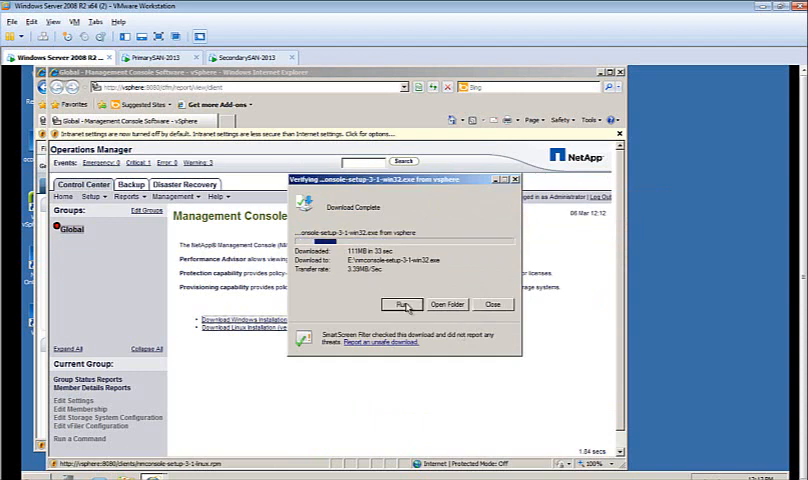
click(400, 304)
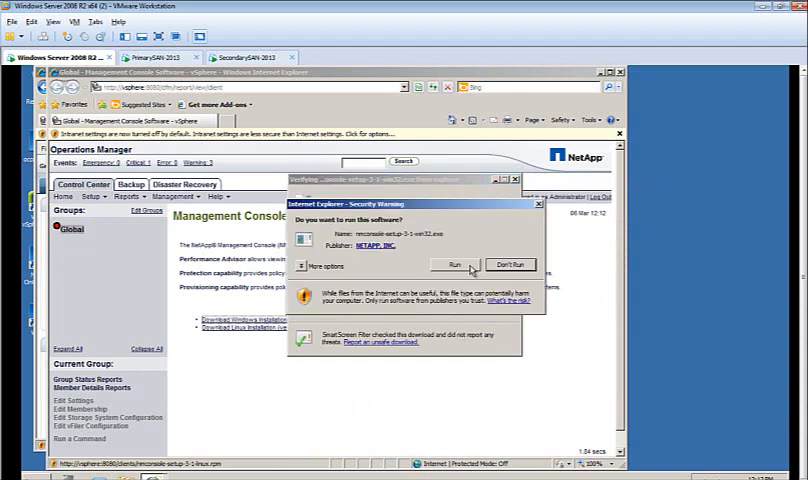
Allow the installer to run and install Management Console 3.1 to the default Program Files folder
click(444, 264)
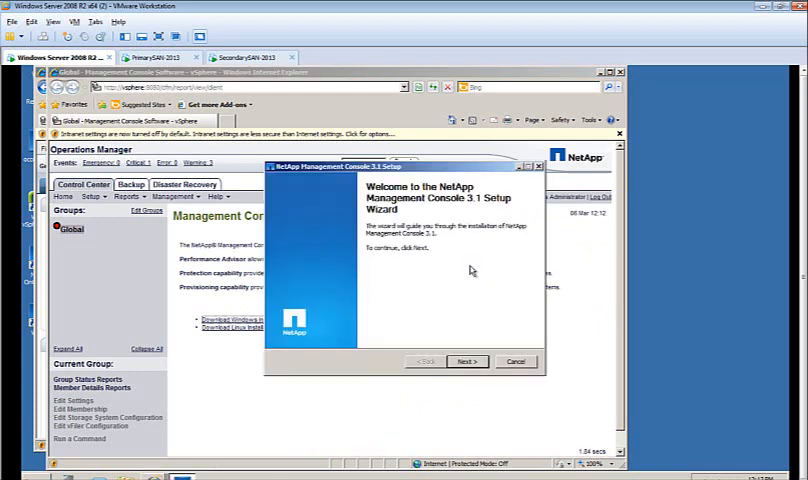
click(466, 360)
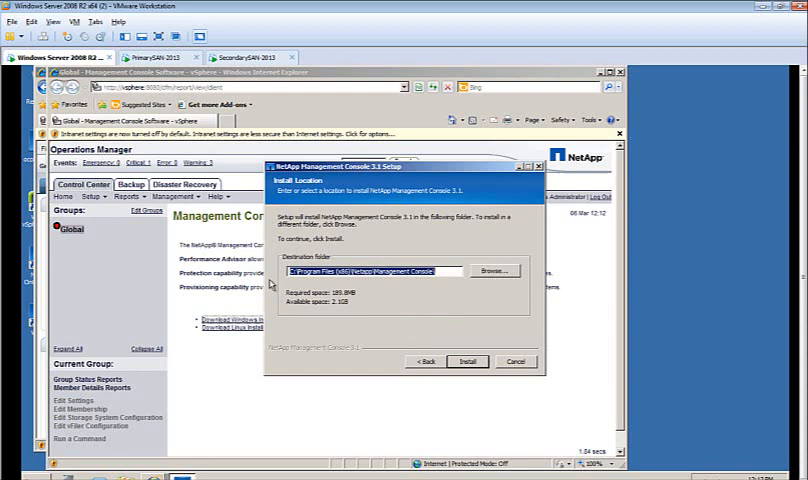
triple_click(376, 272)
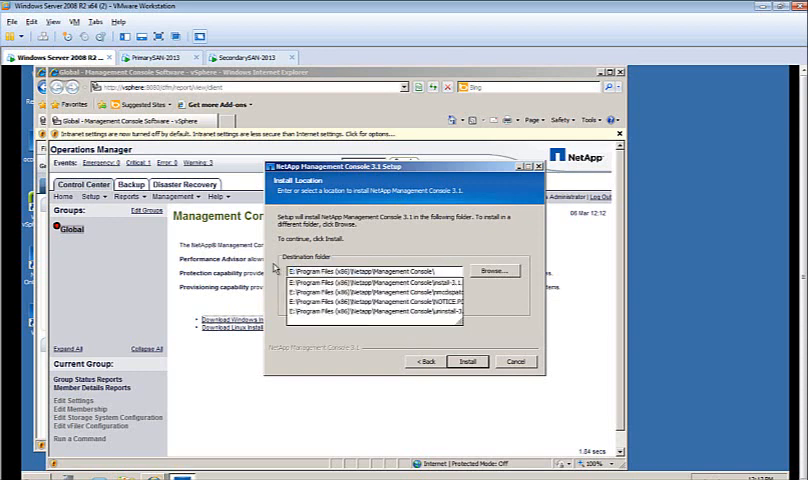
click(466, 360)
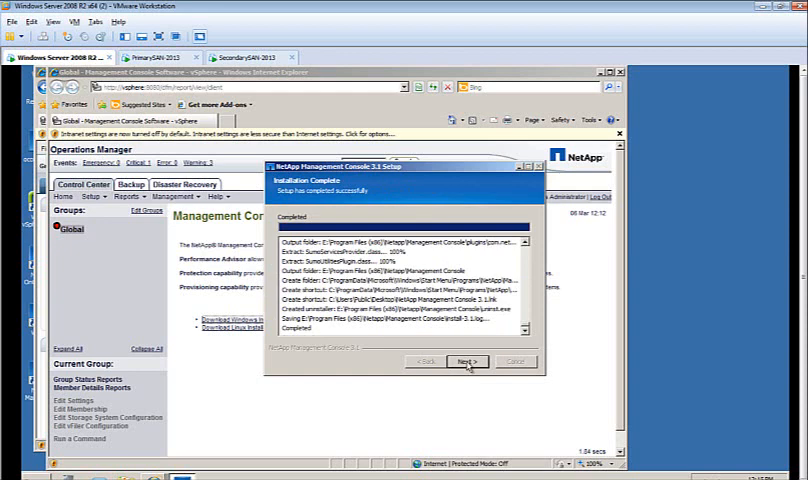
click(466, 360)
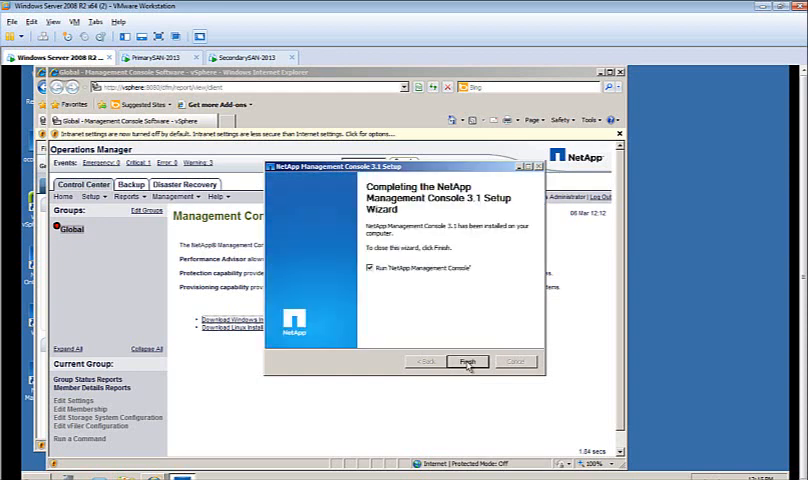
Finish setup launching Management Console and connect to the DataFabric Manager server
click(466, 360)
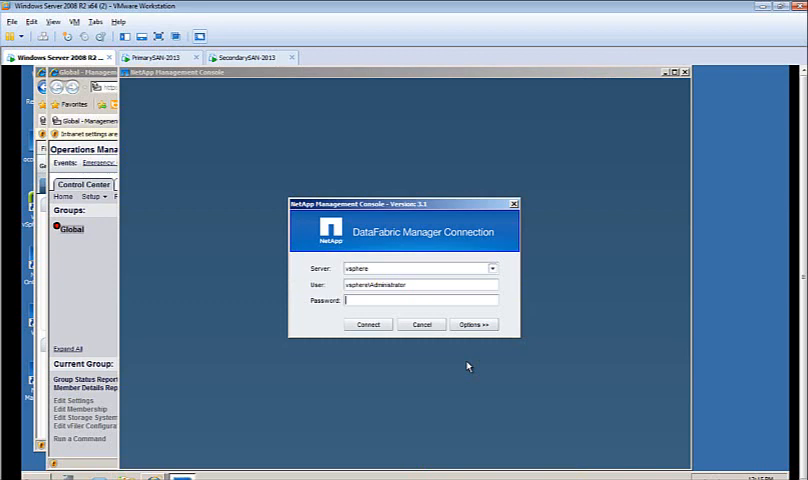
click(368, 324)
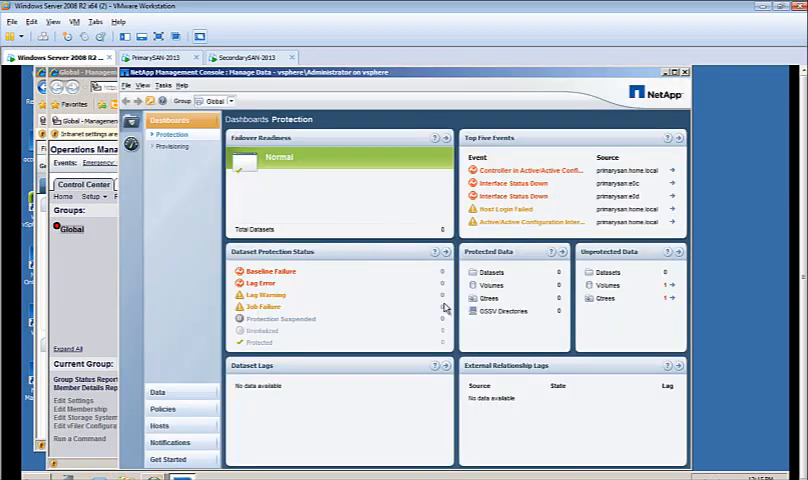